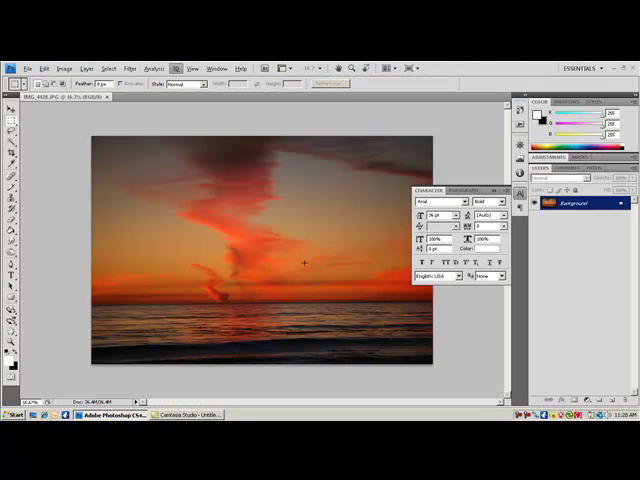
pyautogui.moveTo(78, 220)
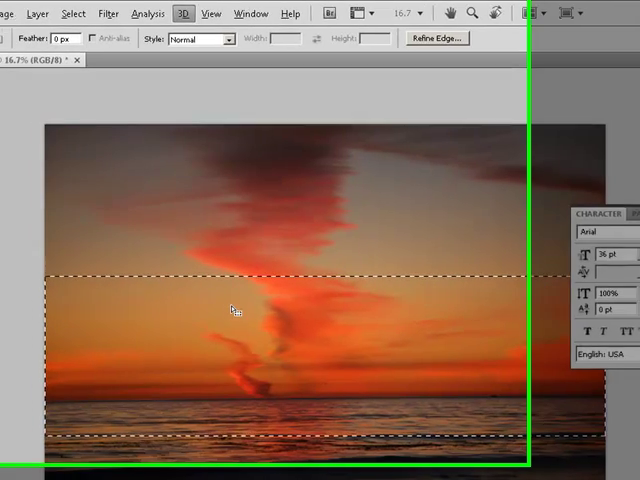
# Crop the sunset photo to the marquee-selected horizon band via Image > Crop.
pyautogui.click(94, 12)
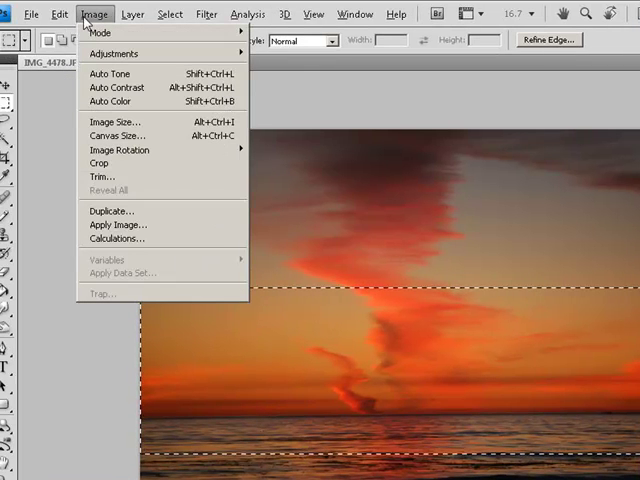
pyautogui.moveTo(120, 148)
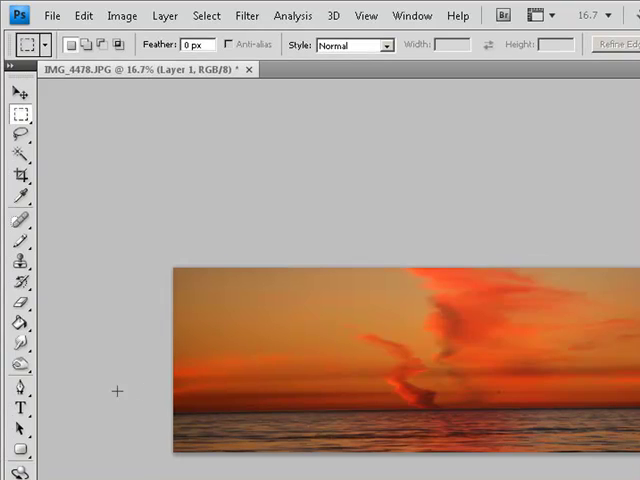
# Add the bold Arial title 'Venice Beach Sunset Run' in white and enlarge it in the Character panel.
pyautogui.click(16, 410)
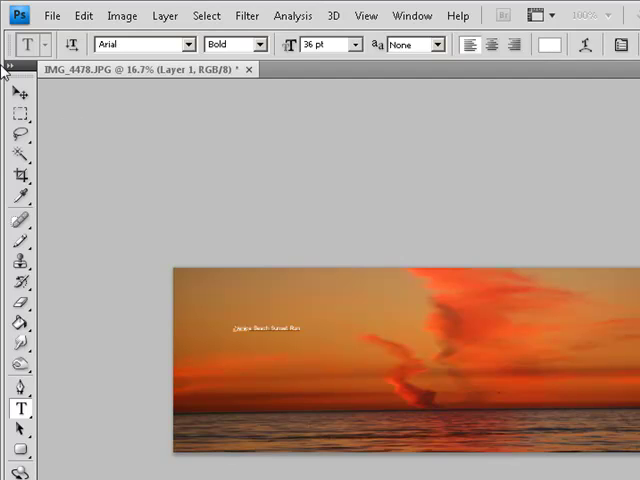
pyautogui.click(16, 92)
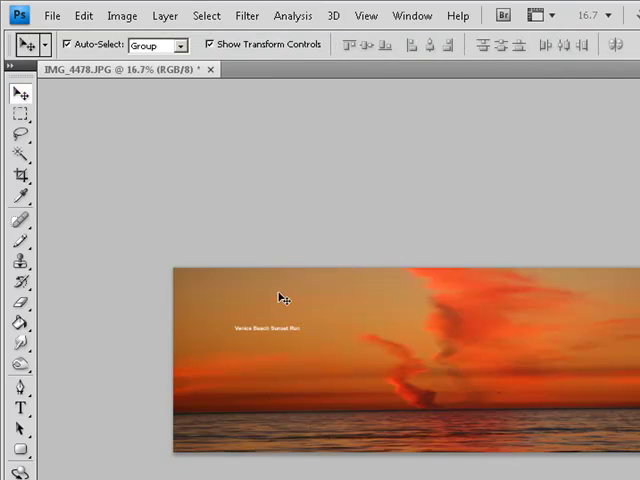
pyautogui.moveTo(56, 128)
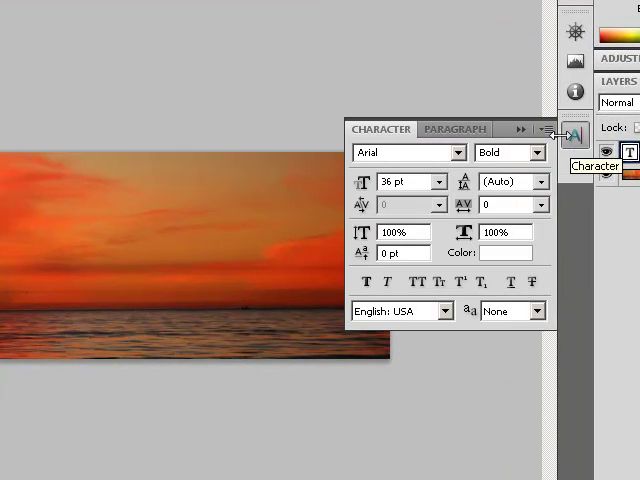
pyautogui.click(440, 180)
pyautogui.write('Venice Beach Sunset Run')
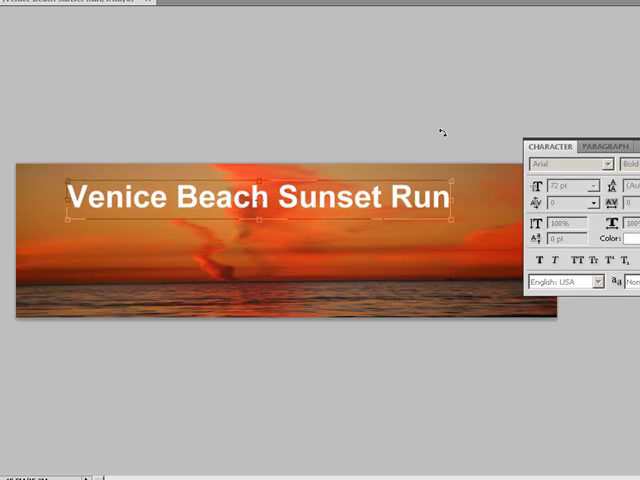
pyautogui.click(592, 24)
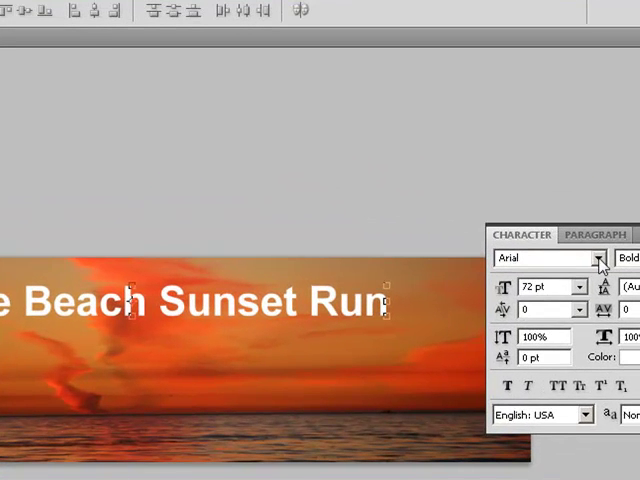
# Switch the title's font family from Arial to Copperplate Gothic Light.
pyautogui.click(596, 260)
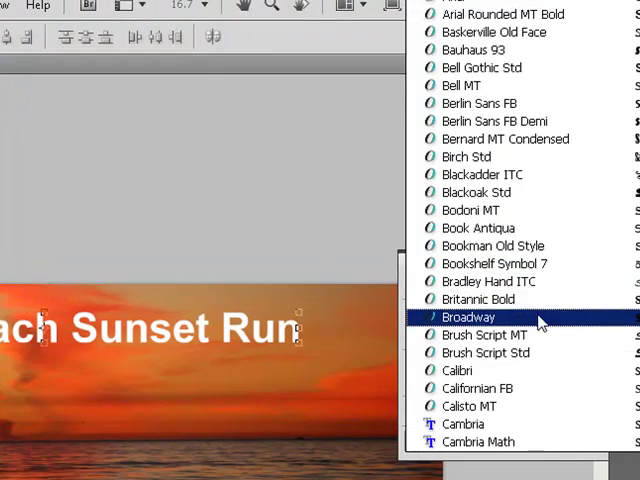
pyautogui.click(468, 318)
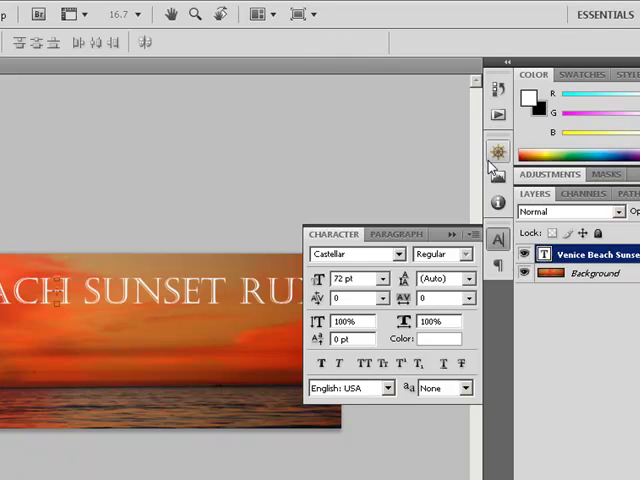
pyautogui.moveTo(176, 296)
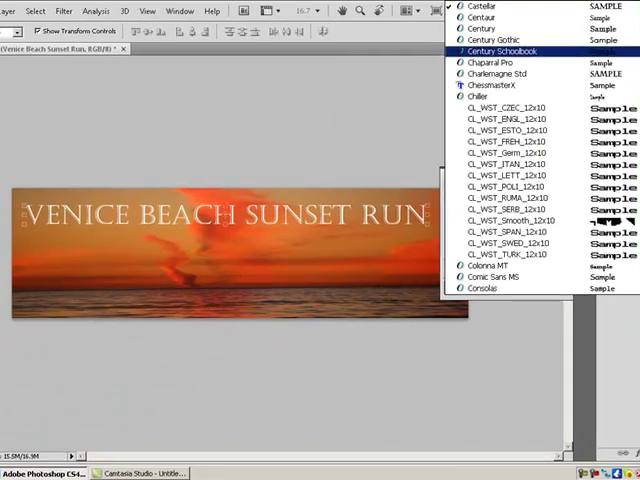
pyautogui.scroll(-3)
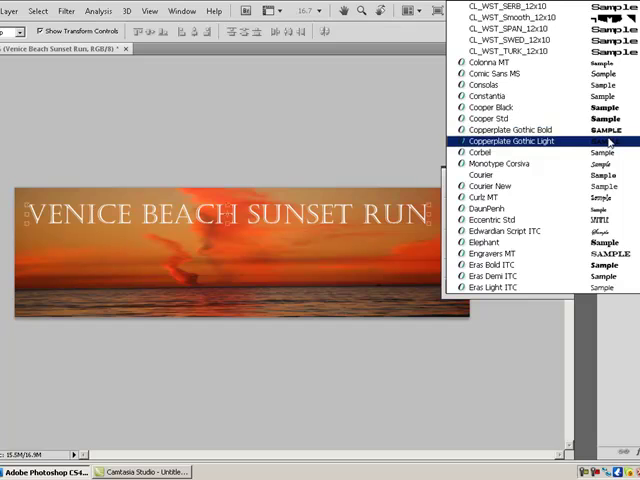
pyautogui.click(524, 140)
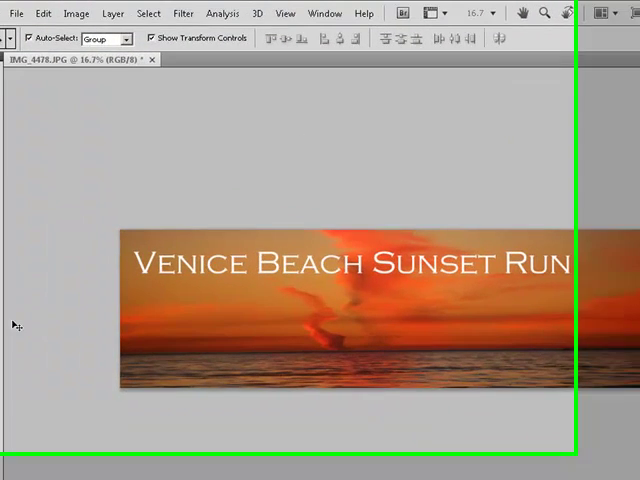
# Add the byline 'A spectacular fun run along Venice's Boardwalk' below the title, scaled down and committed.
pyautogui.click(20, 376)
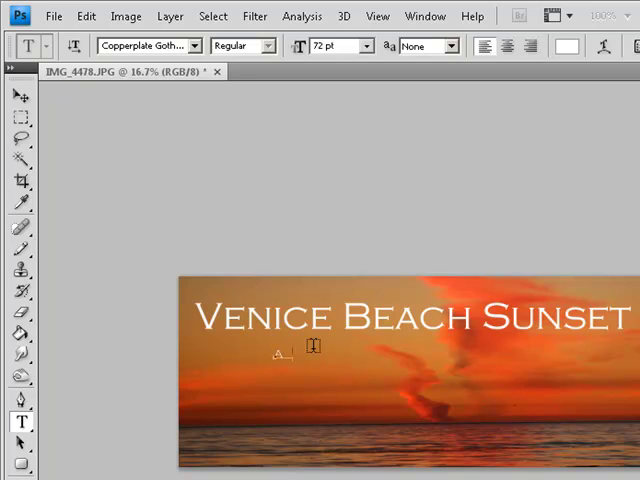
pyautogui.write('SPECTACULAR FUN RUN')
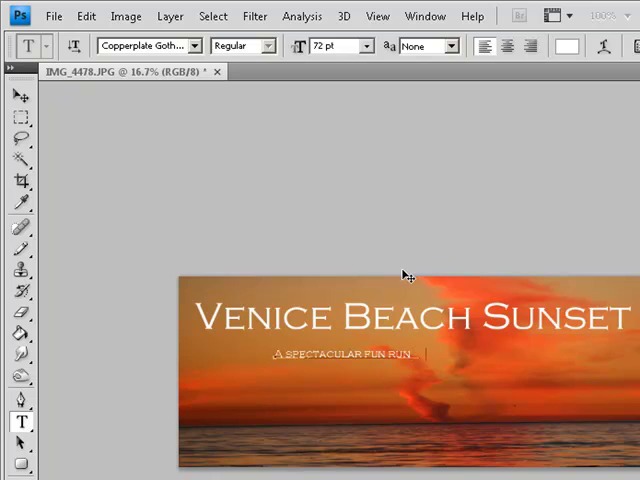
pyautogui.write('ALONG V')
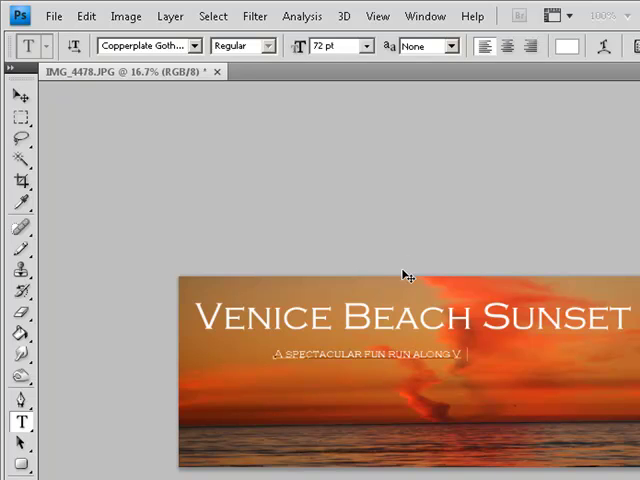
pyautogui.write("ENICE'S BOARDWALK")
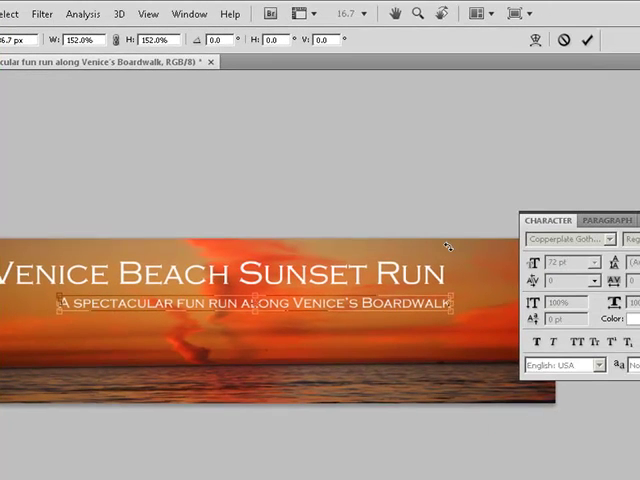
pyautogui.click(588, 40)
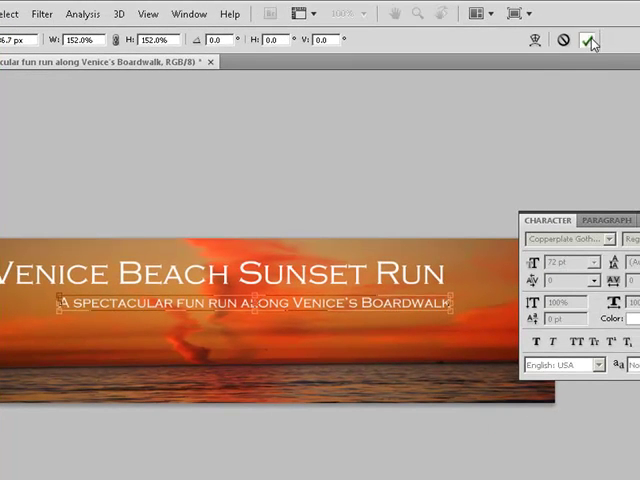
pyautogui.click(588, 40)
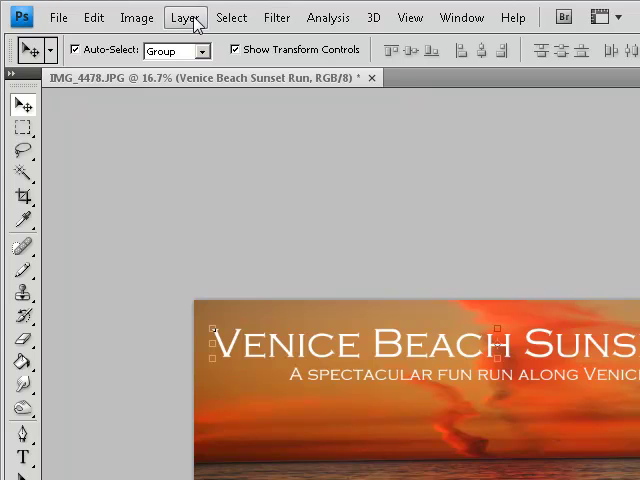
# Apply a smooth Inner Bevel and Emboss layer style to the title, adjusting depth and shading angle.
pyautogui.click(184, 16)
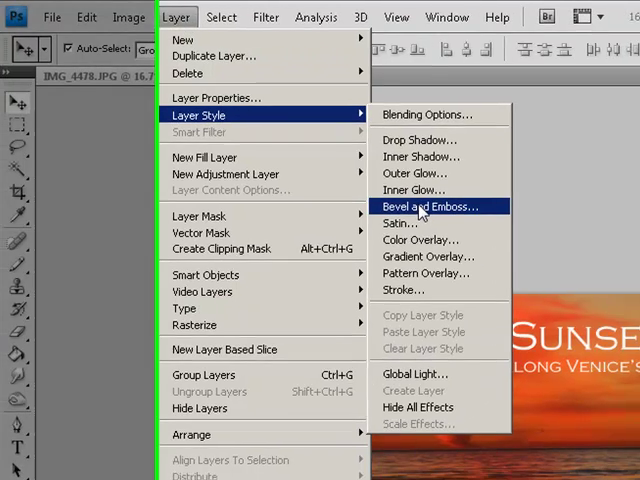
pyautogui.click(424, 206)
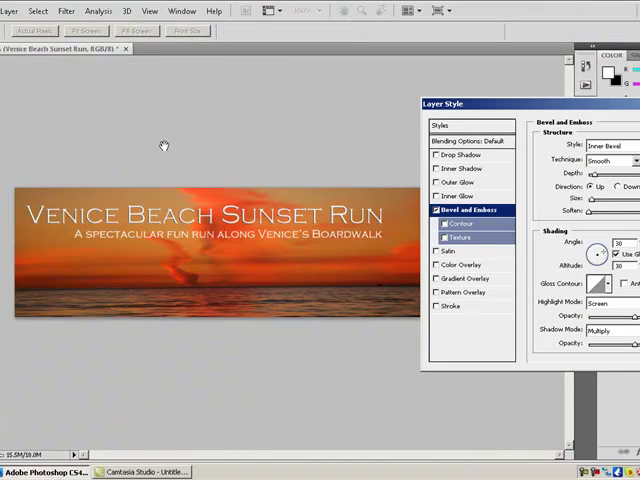
pyautogui.moveTo(108, 220)
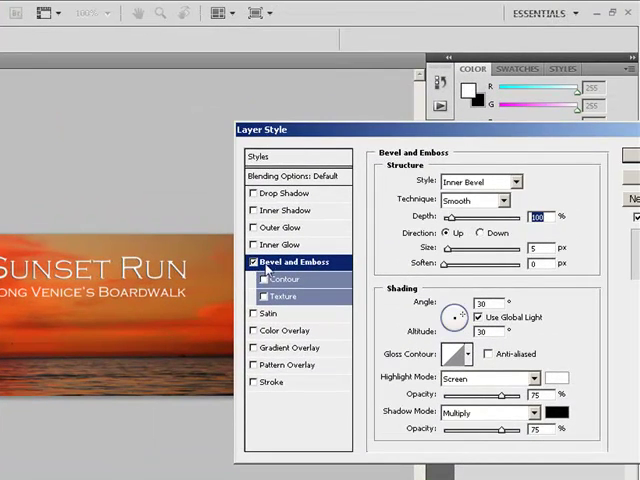
pyautogui.moveTo(278, 280)
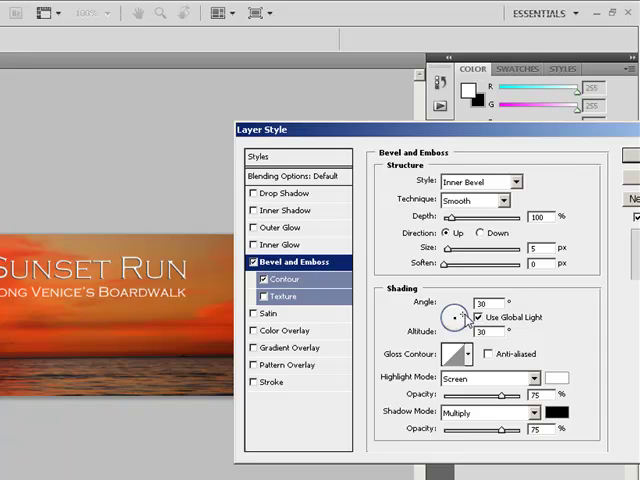
pyautogui.moveTo(454, 318); pyautogui.dragTo(460, 310)
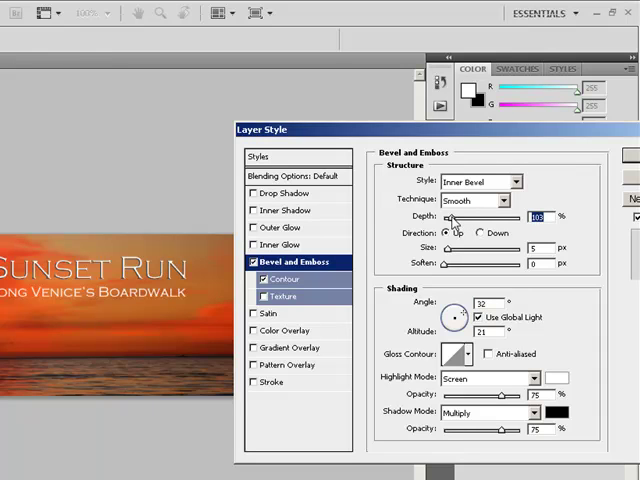
pyautogui.moveTo(448, 272)
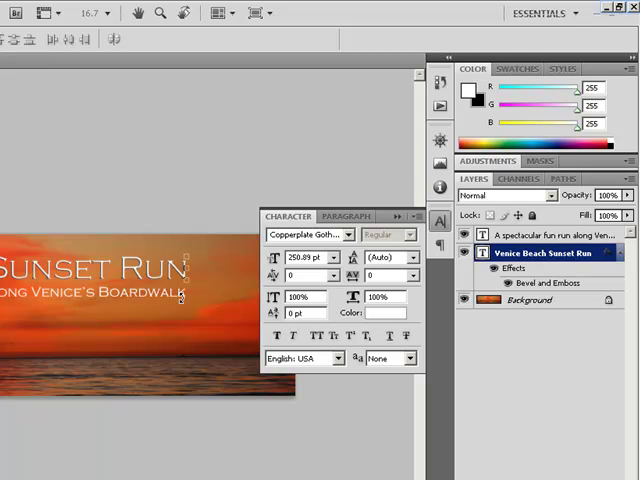
# Pick a different Anti-Alias method for the text layer from its context menu.
pyautogui.rightClick(544, 252)
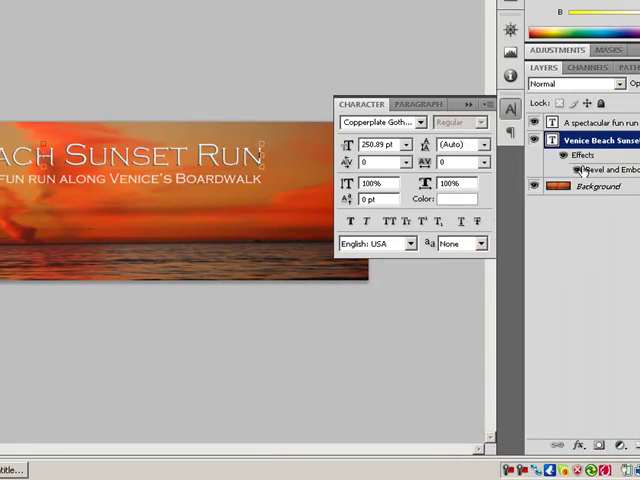
pyautogui.click(598, 120)
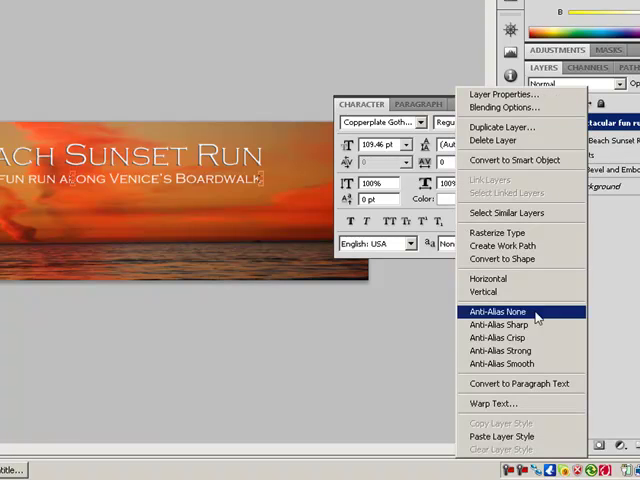
pyautogui.click(504, 312)
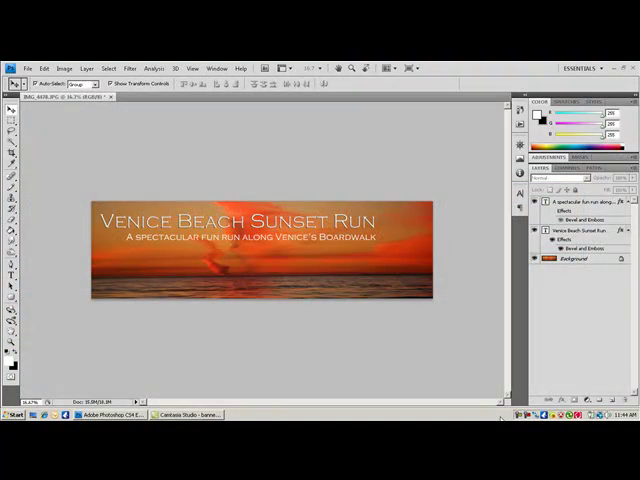
pyautogui.moveTo(200, 192)
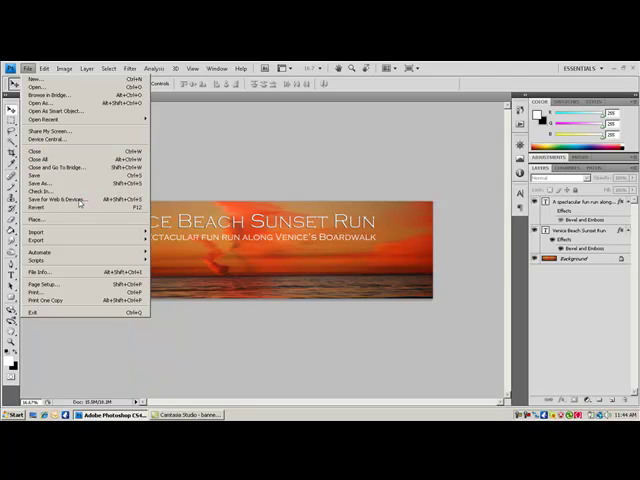
# Bring up the Save for Web & Devices dialog for the banner.
pyautogui.click(58, 200)
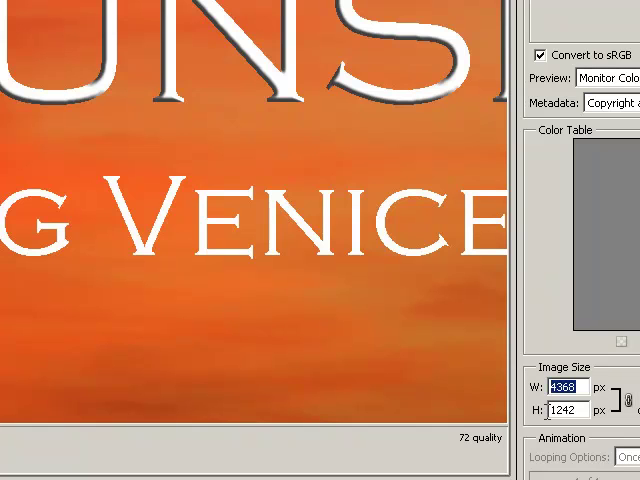
# Enter 700 as the export width in the Image Size section.
pyautogui.write('700')
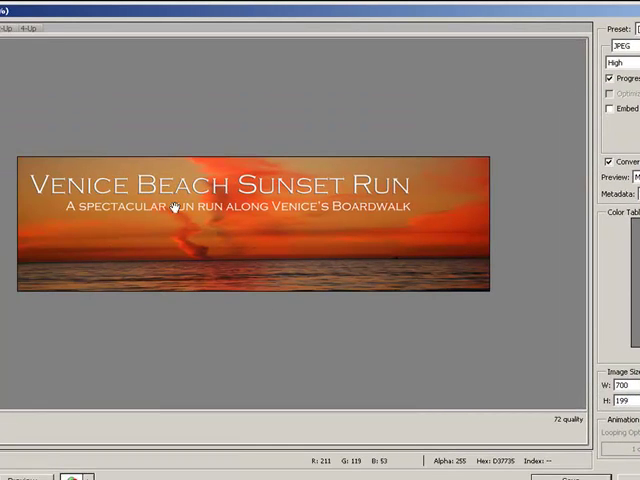
pyautogui.moveTo(176, 270)
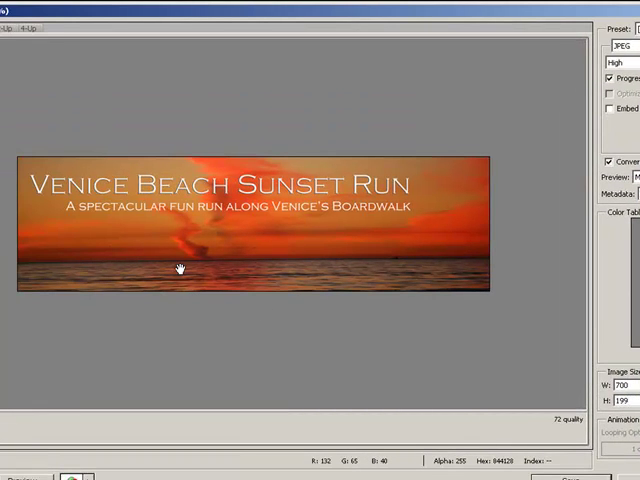
pyautogui.moveTo(522, 170)
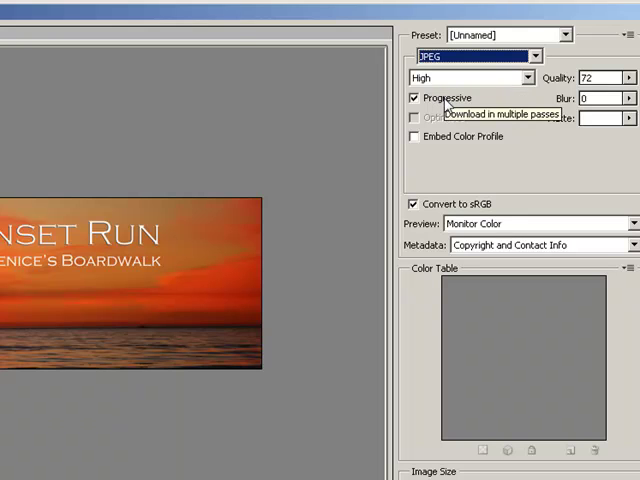
pyautogui.moveTo(434, 162)
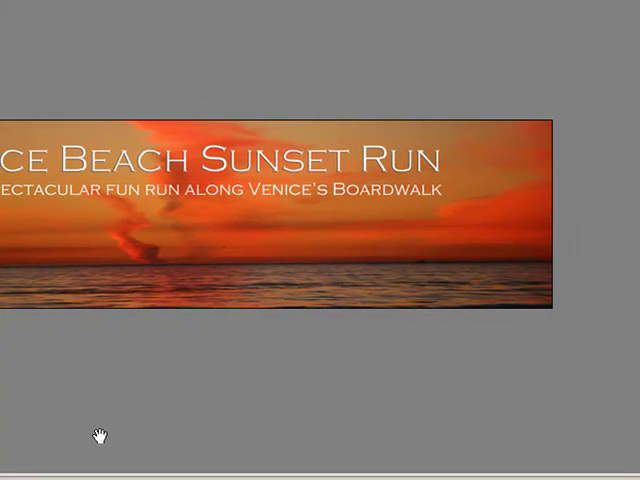
pyautogui.moveTo(420, 434)
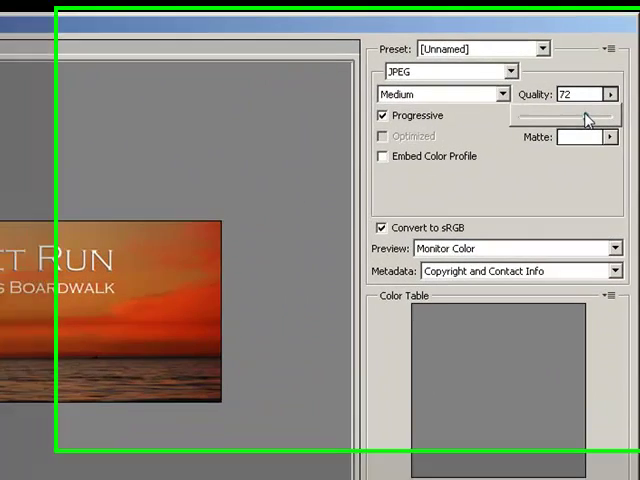
# Set the JPEG preset to High quality, progressive, with the quality slider at 72.
pyautogui.click(438, 92)
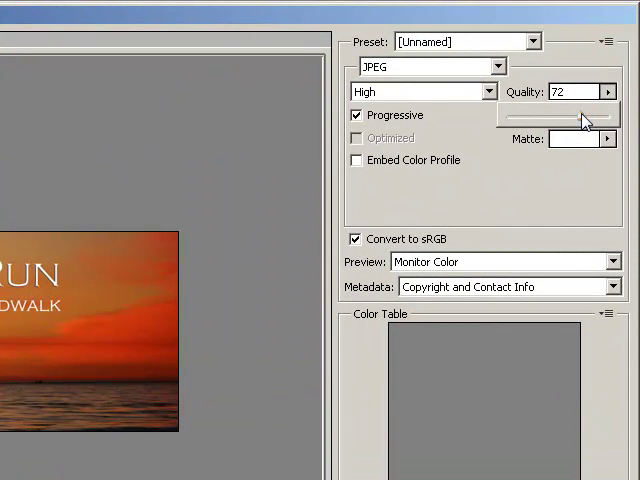
pyautogui.moveTo(584, 118); pyautogui.dragTo(600, 118)
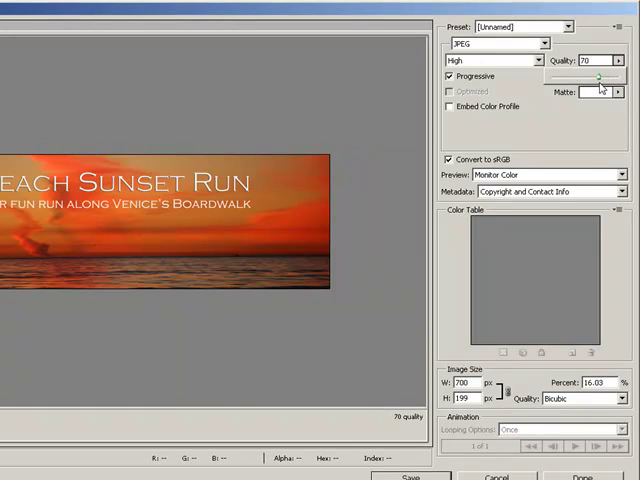
pyautogui.moveTo(252, 130)
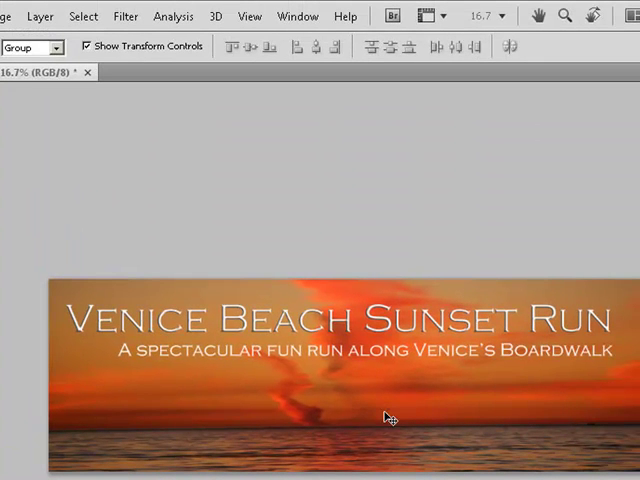
# Save the layered document as sunriseheader.psd in Photoshop format on the Desktop.
pyautogui.click(28, 68)
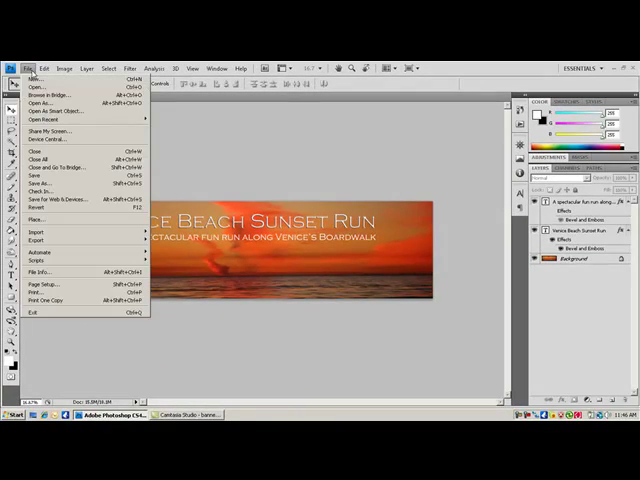
pyautogui.click(40, 184)
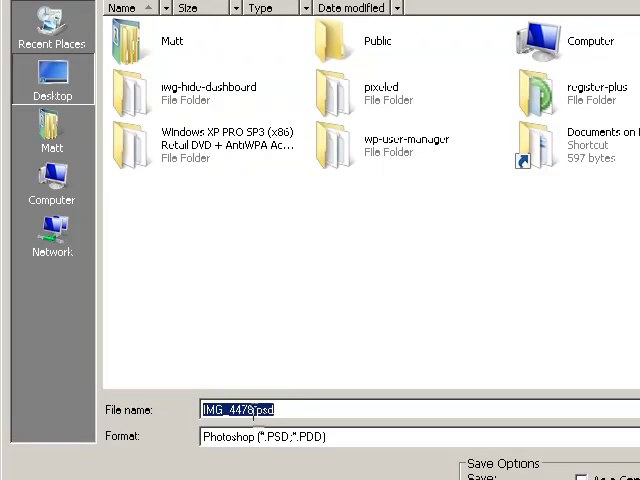
pyautogui.write('sun.psd')
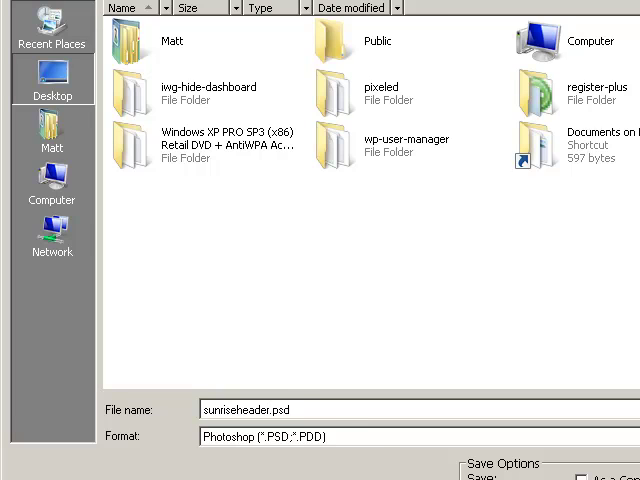
pyautogui.moveTo(128, 396)
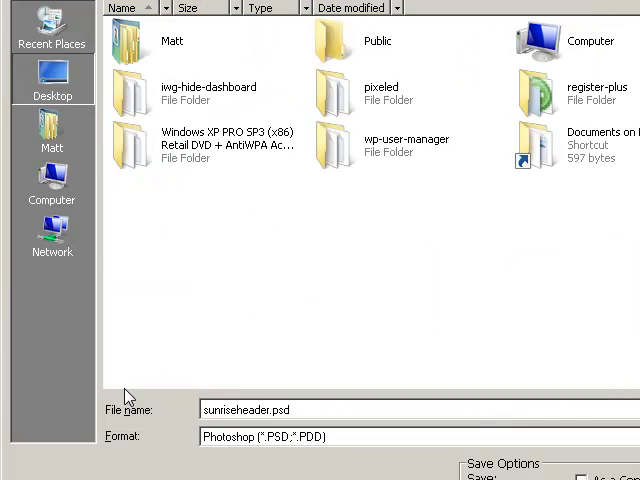
pyautogui.tripleClick(244, 410)
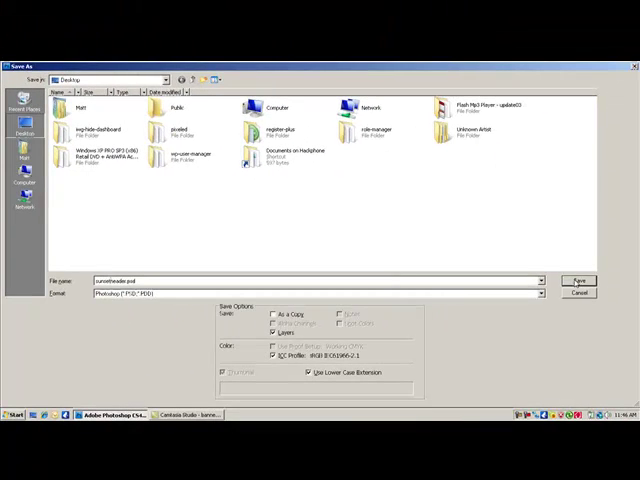
pyautogui.click(580, 280)
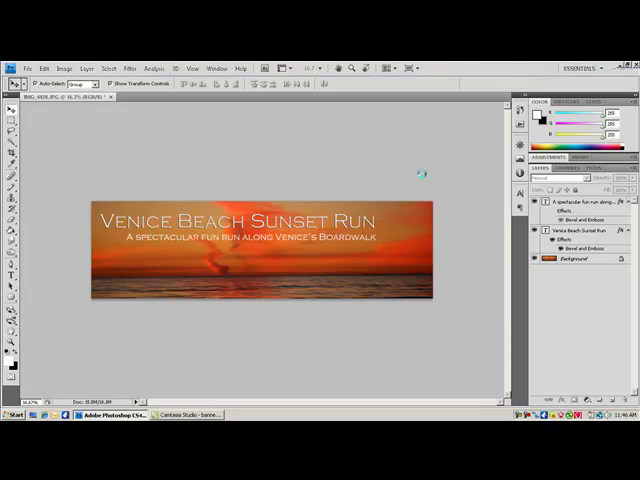